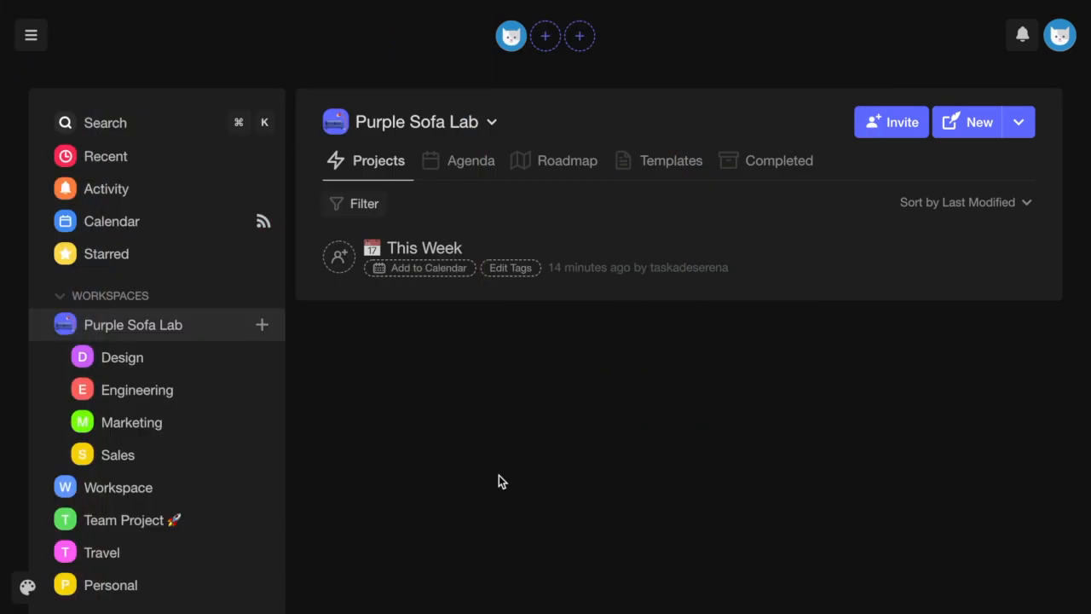
mouse_move(34, 593)
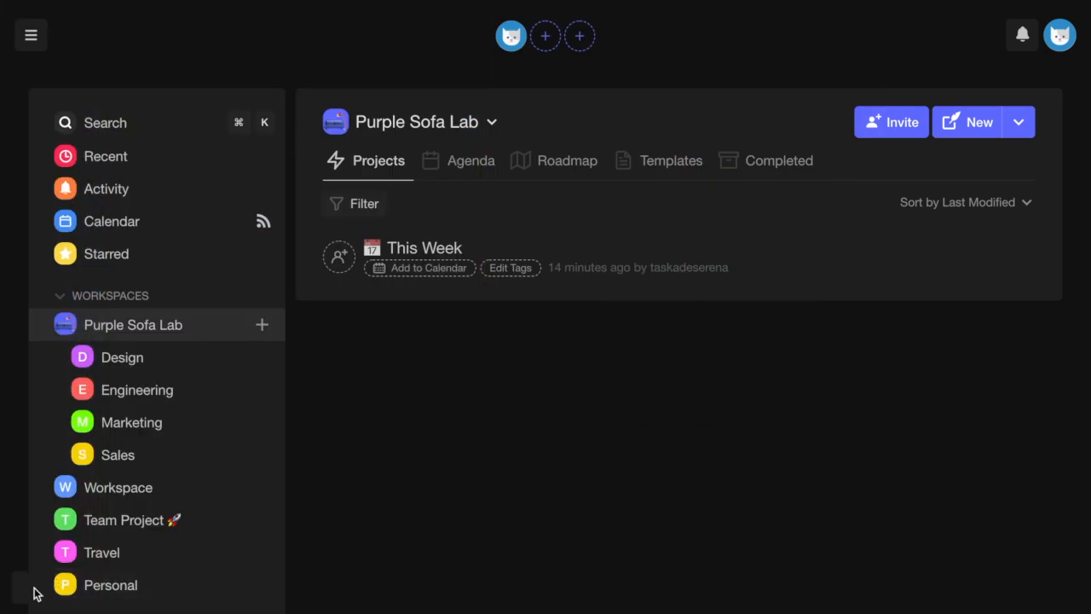
mouse_move(29, 588)
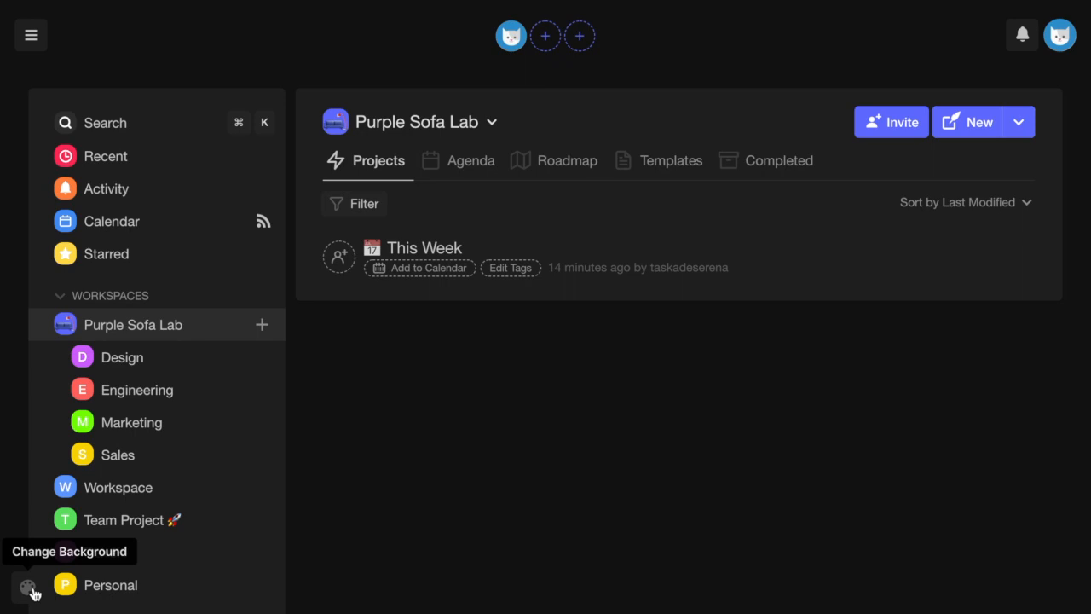
Browse the Choose Background gallery from the upload option through plain colours to photo backgrounds.
click(27, 587)
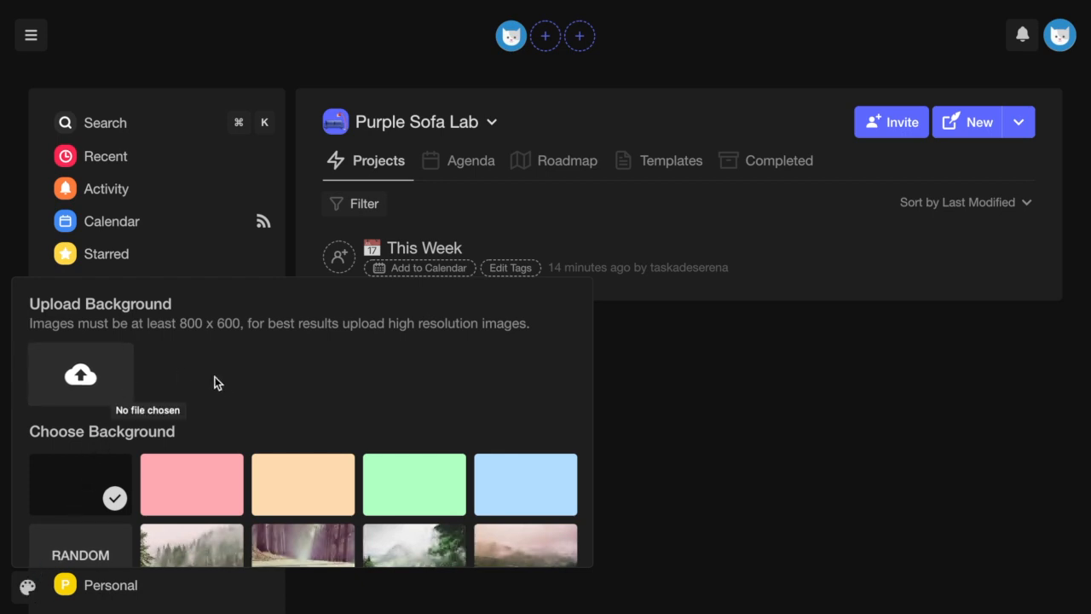
scroll(down, 3)
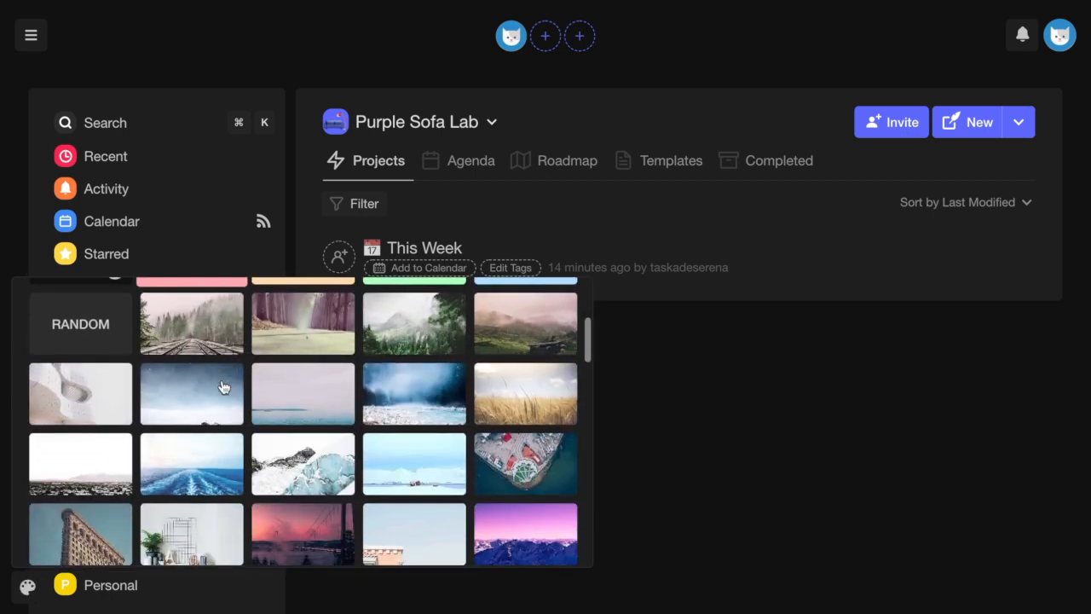
scroll(down, 3)
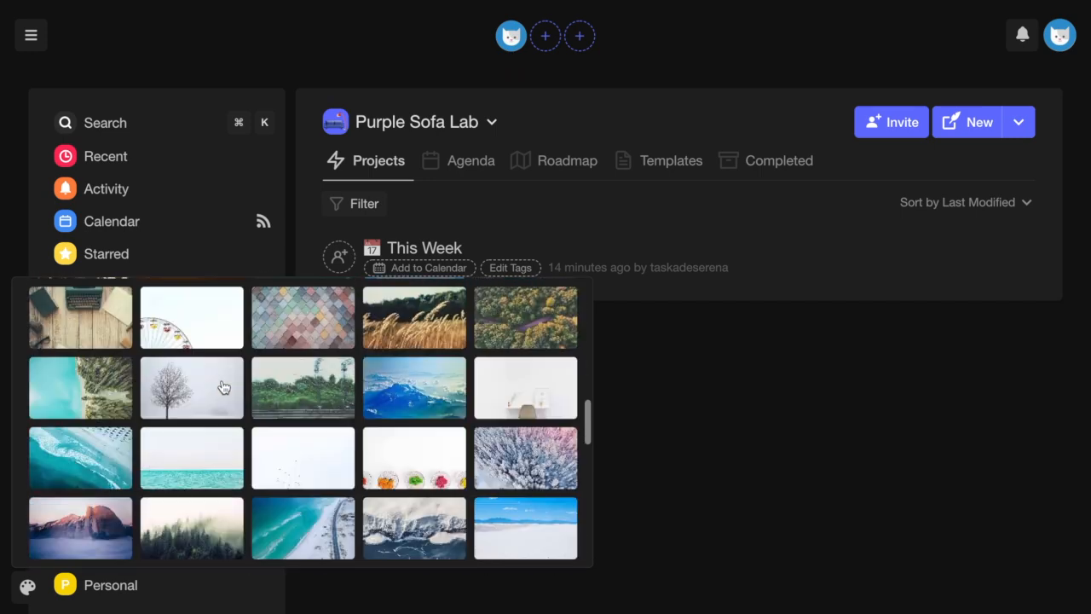
scroll(down, 3)
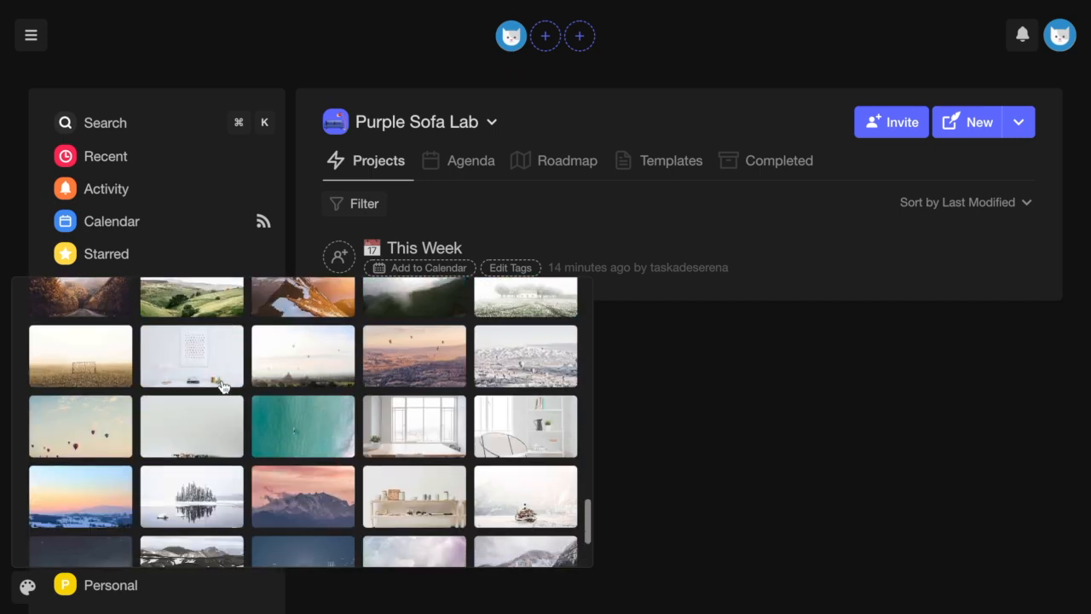
scroll(down, 3)
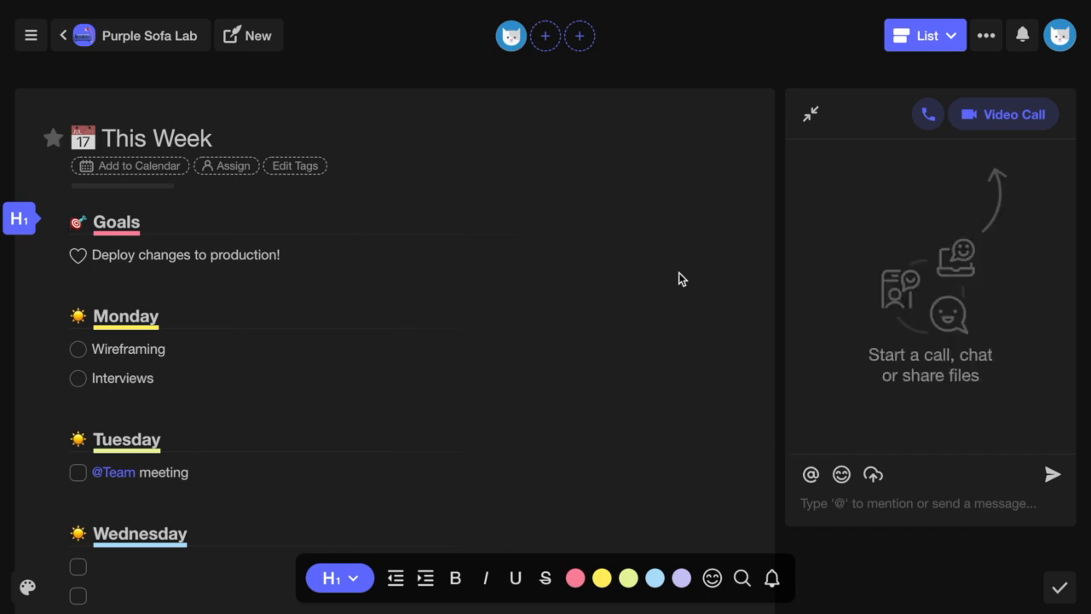
Add a 'Making changes' checkbox task under Tuesday in the This Week project.
click(1058, 586)
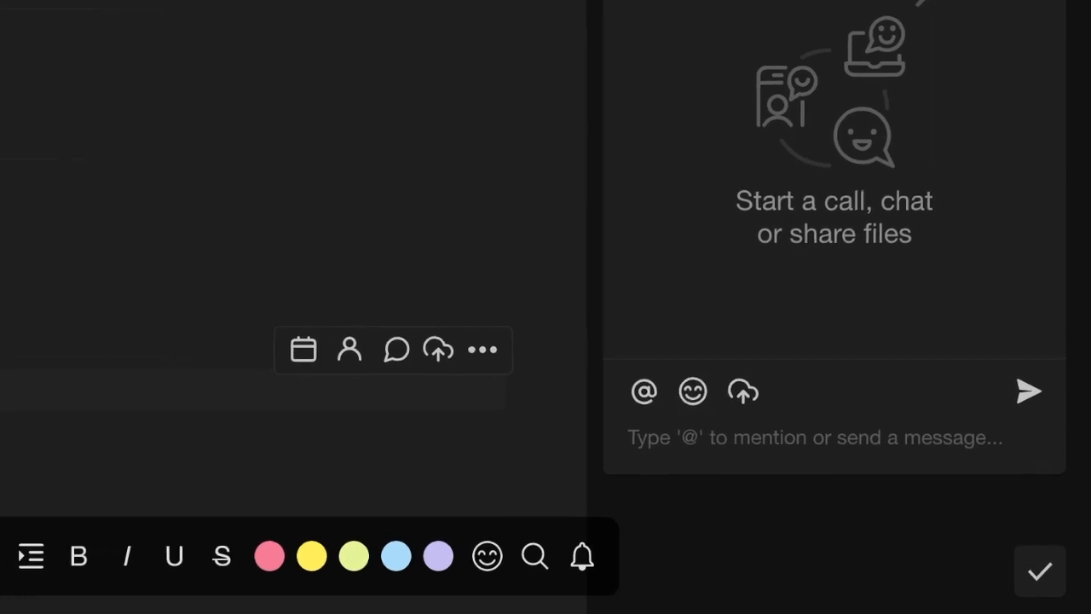
click(1038, 569)
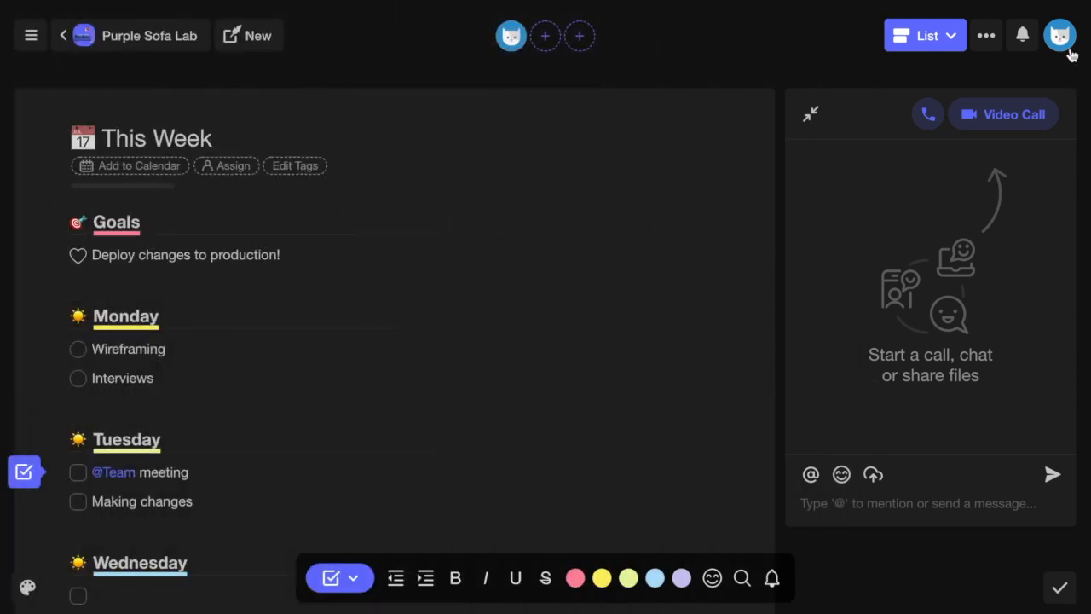
From the avatar menu, switch dark mode off and then back on.
click(1060, 34)
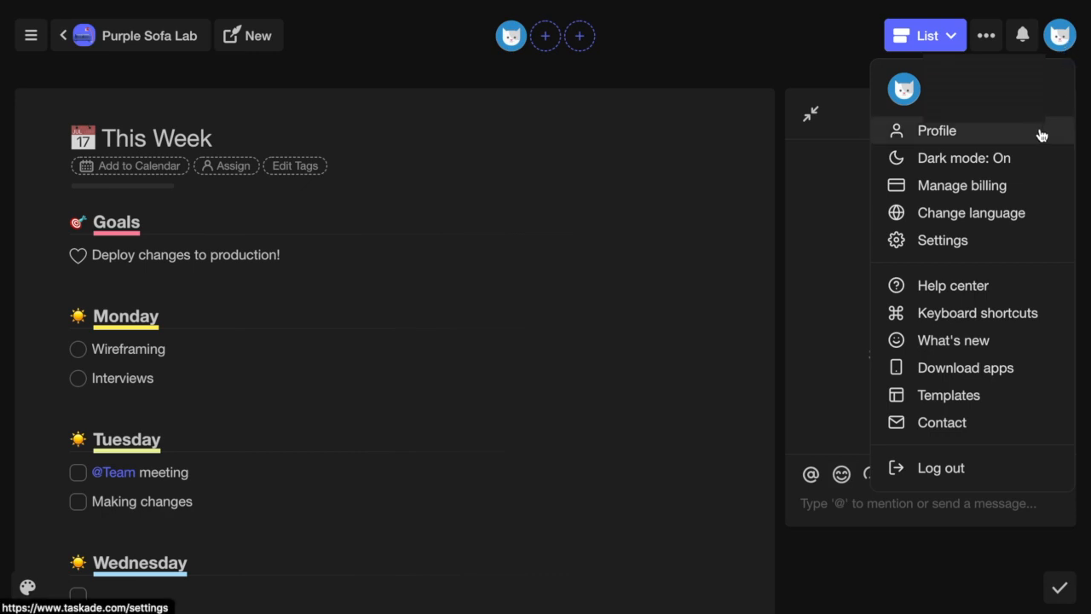
click(938, 130)
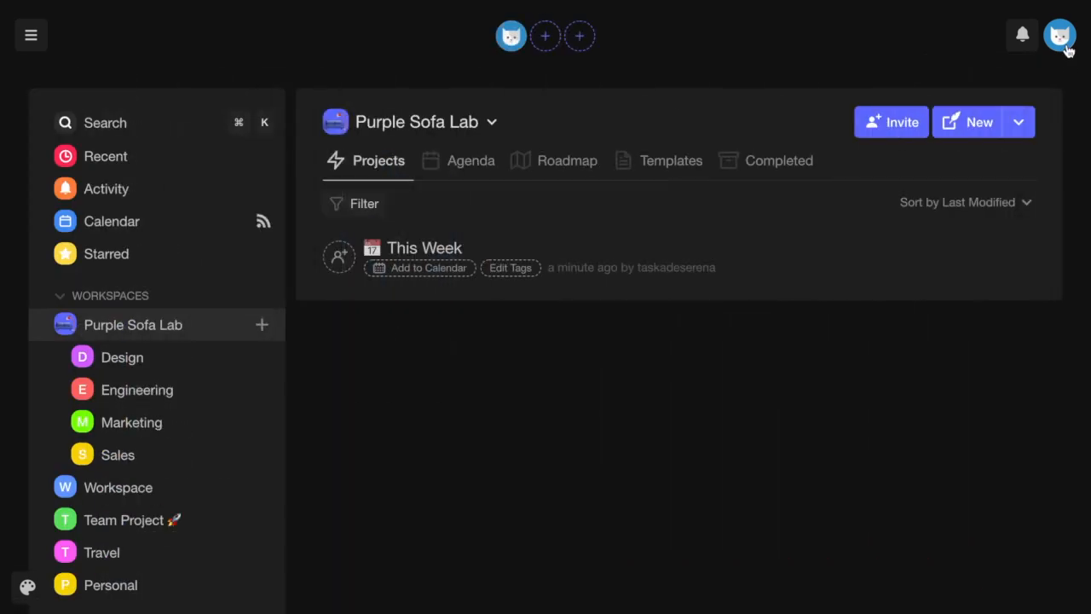
click(1060, 34)
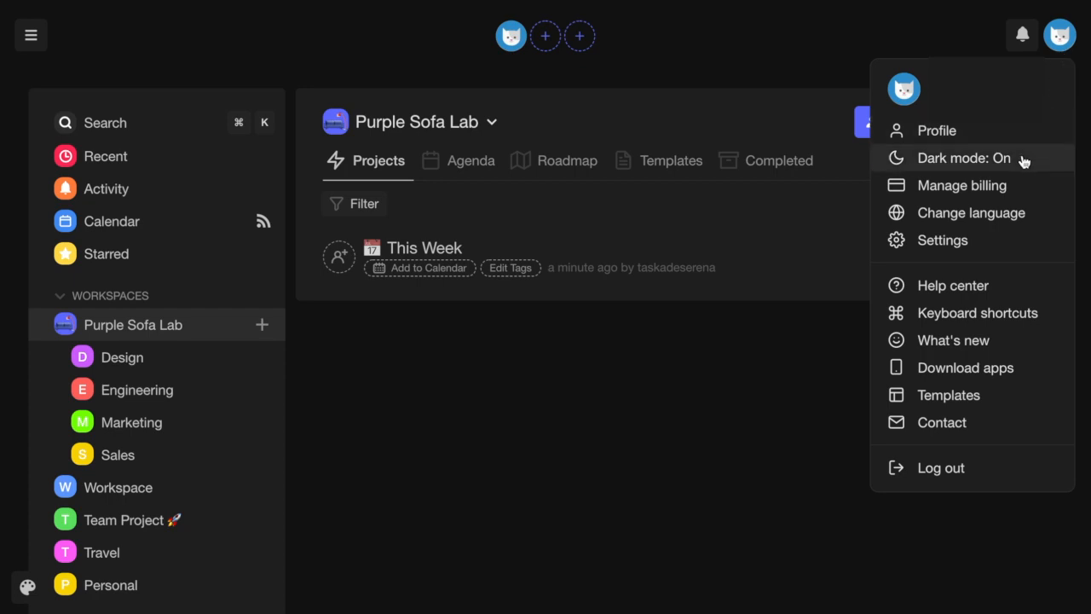
click(964, 157)
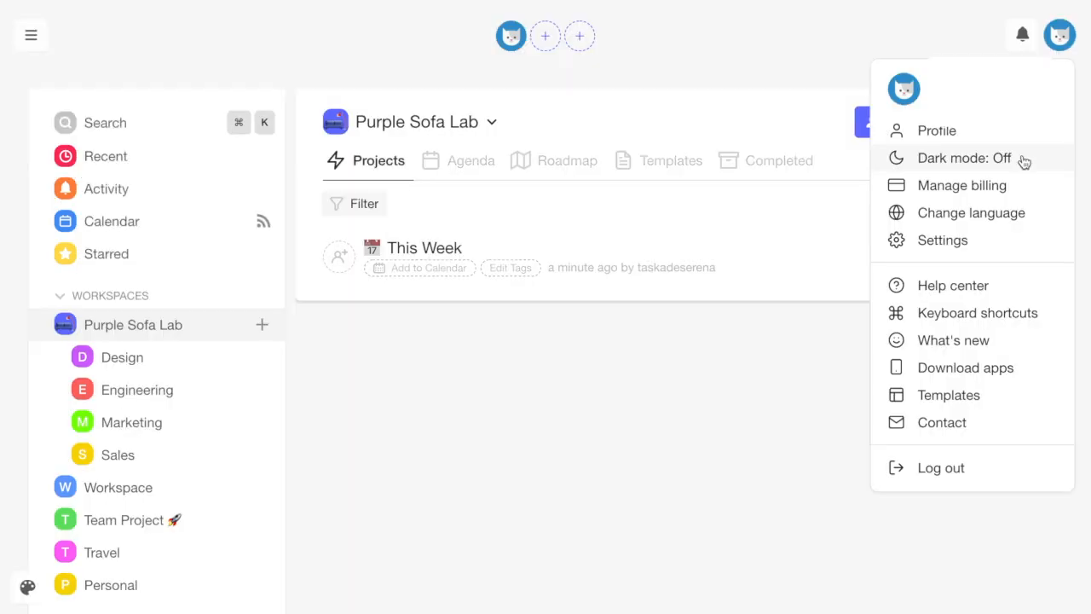
click(965, 157)
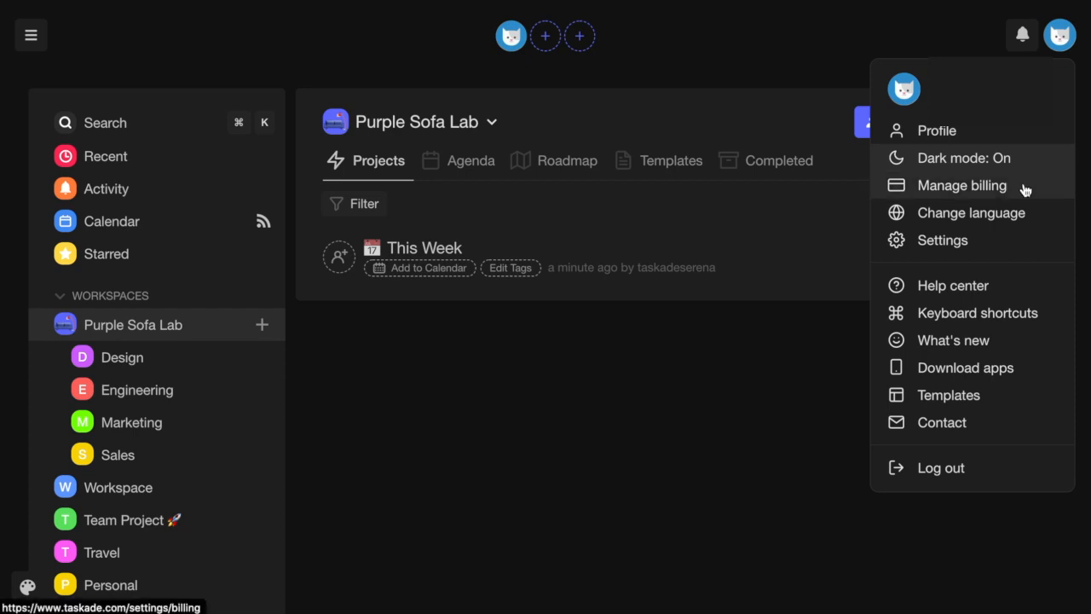
Go to the Billing settings listing each workspace's plan and member count.
click(961, 184)
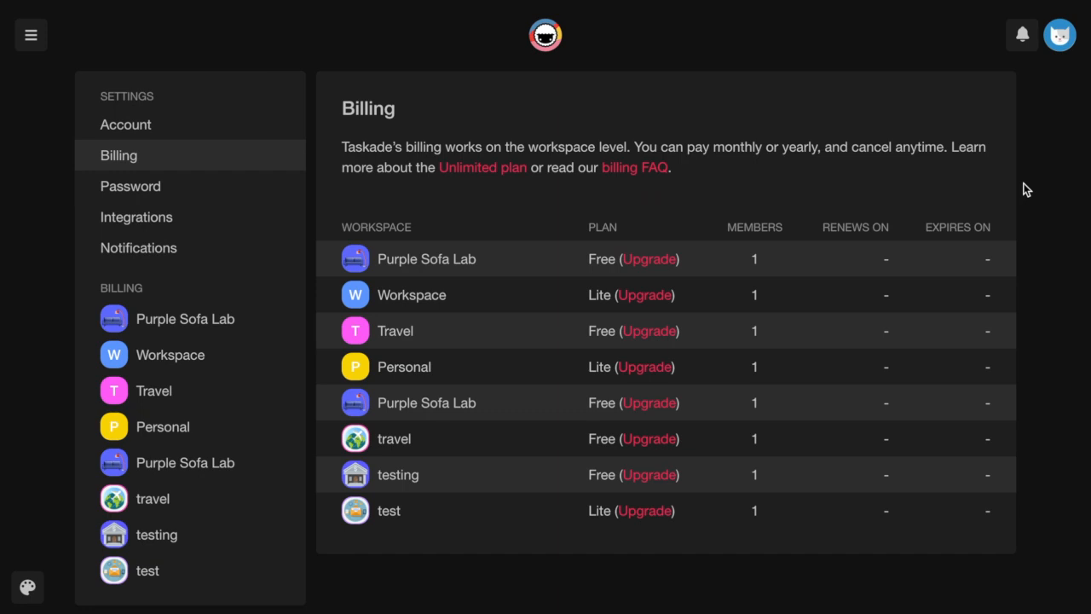
mouse_move(1060, 35)
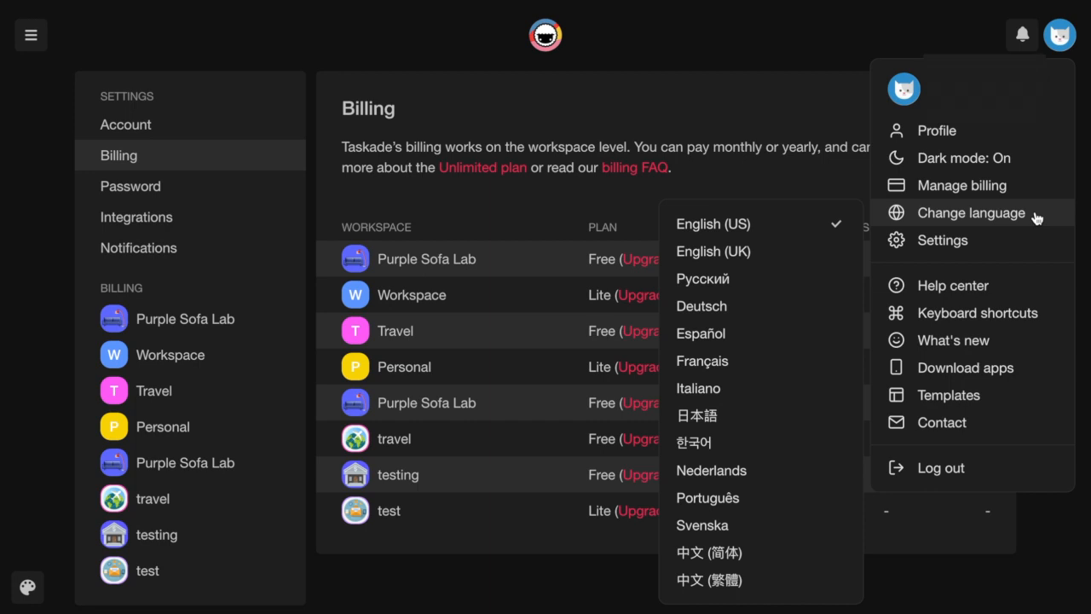
Reach the Account settings page with the profile photo and username field.
click(126, 125)
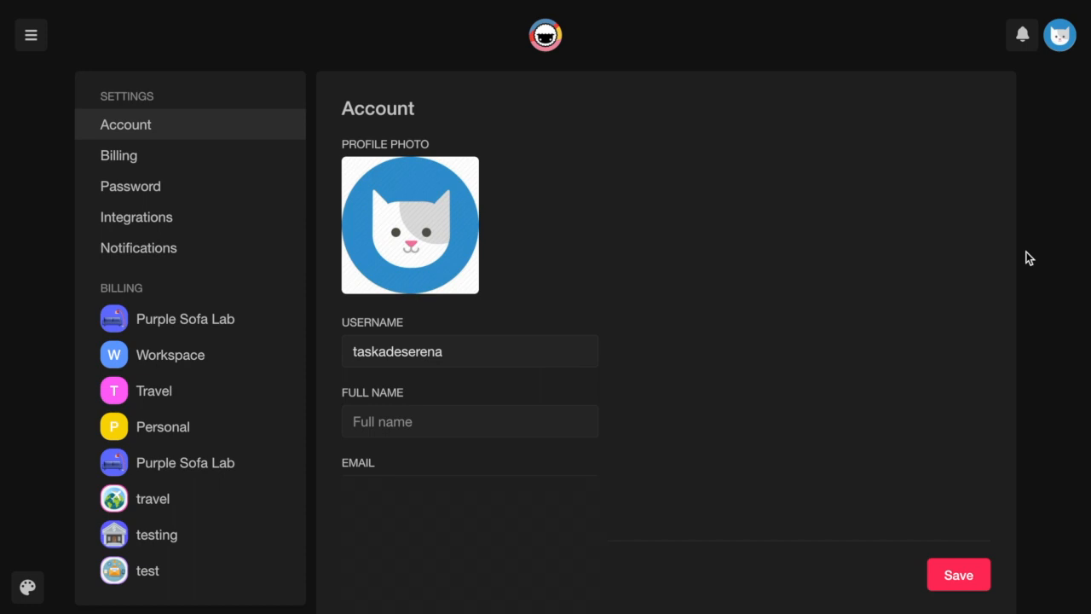
mouse_move(518, 215)
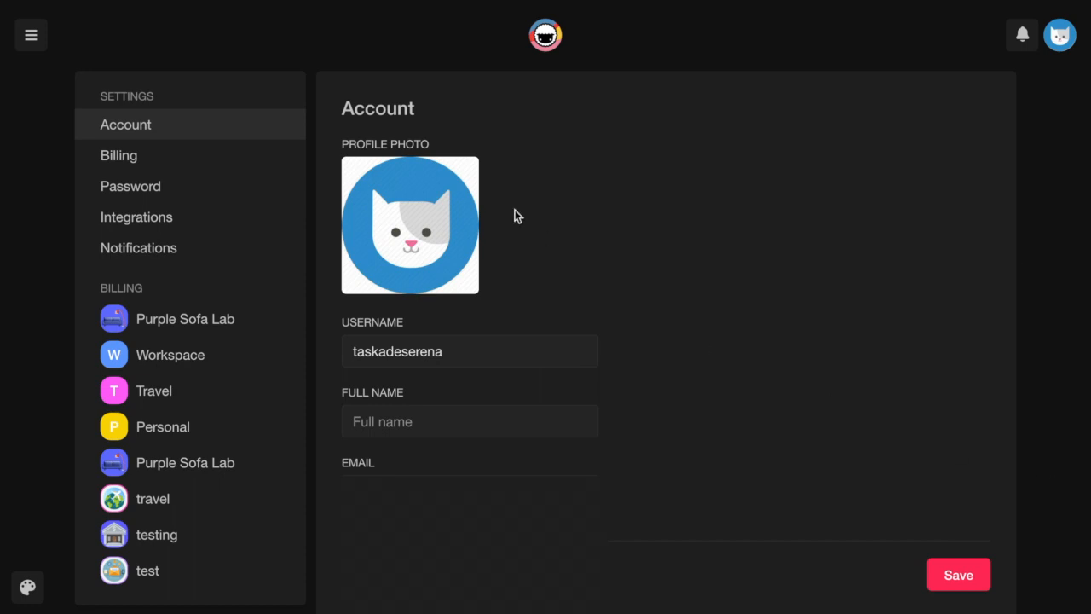
View the Billing, Password, Integrations and Notifications settings pages in turn.
click(119, 155)
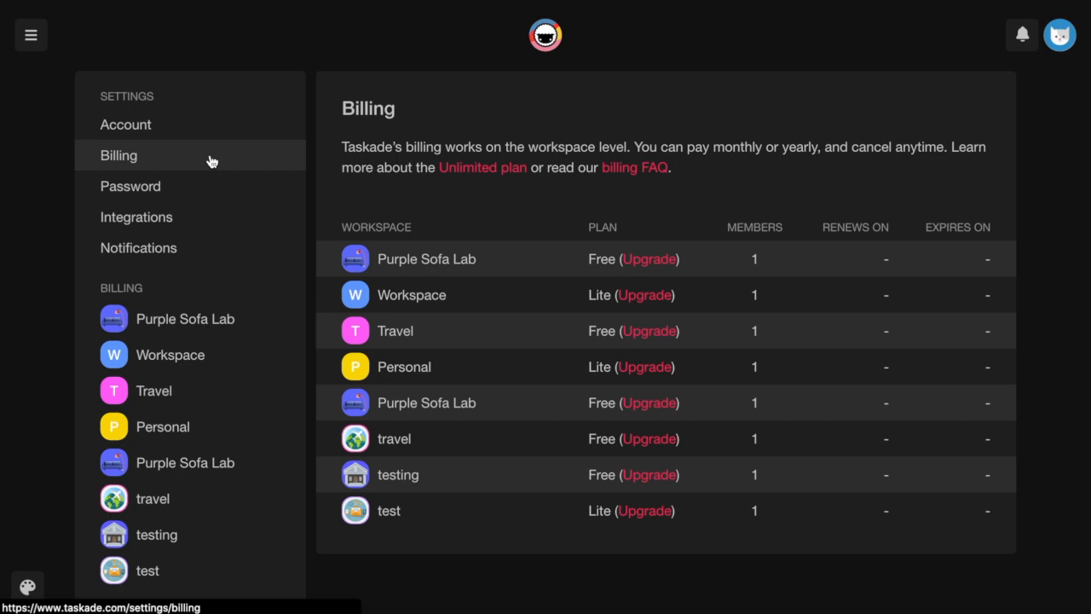
click(129, 185)
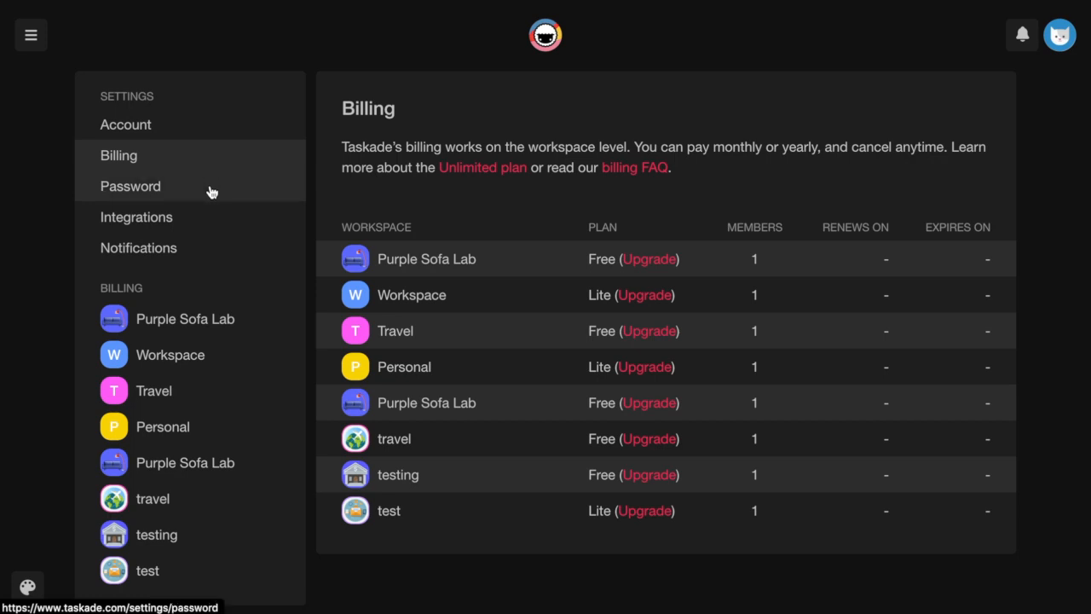
click(130, 186)
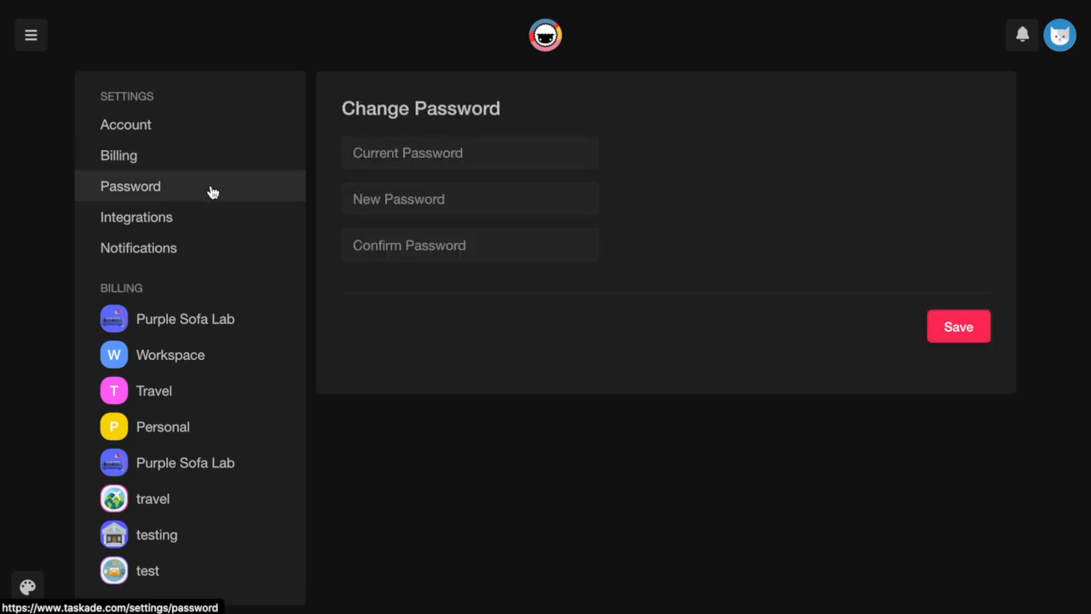
click(136, 217)
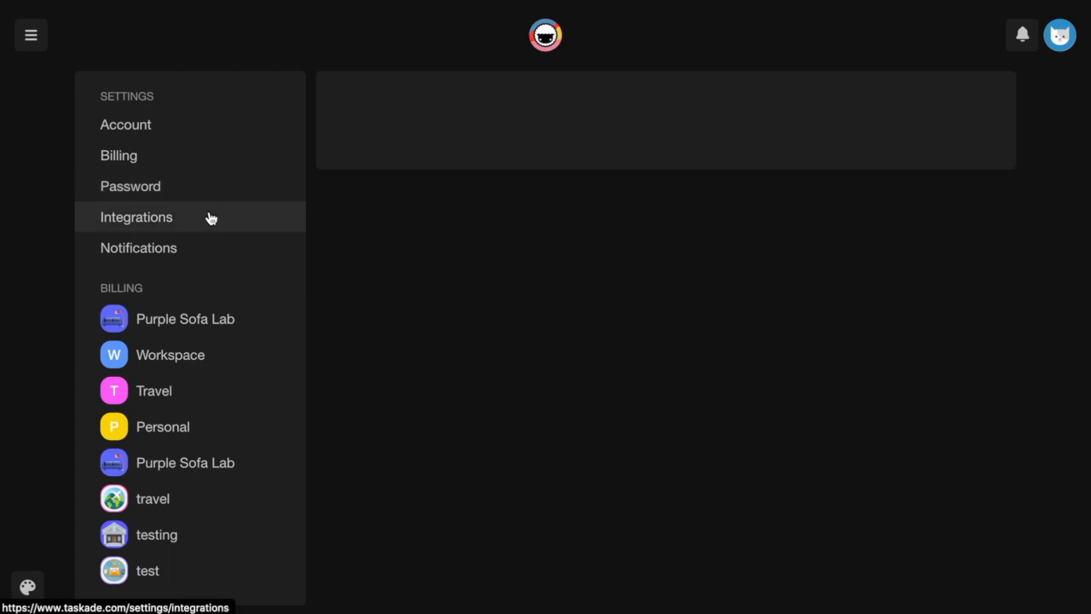
click(136, 216)
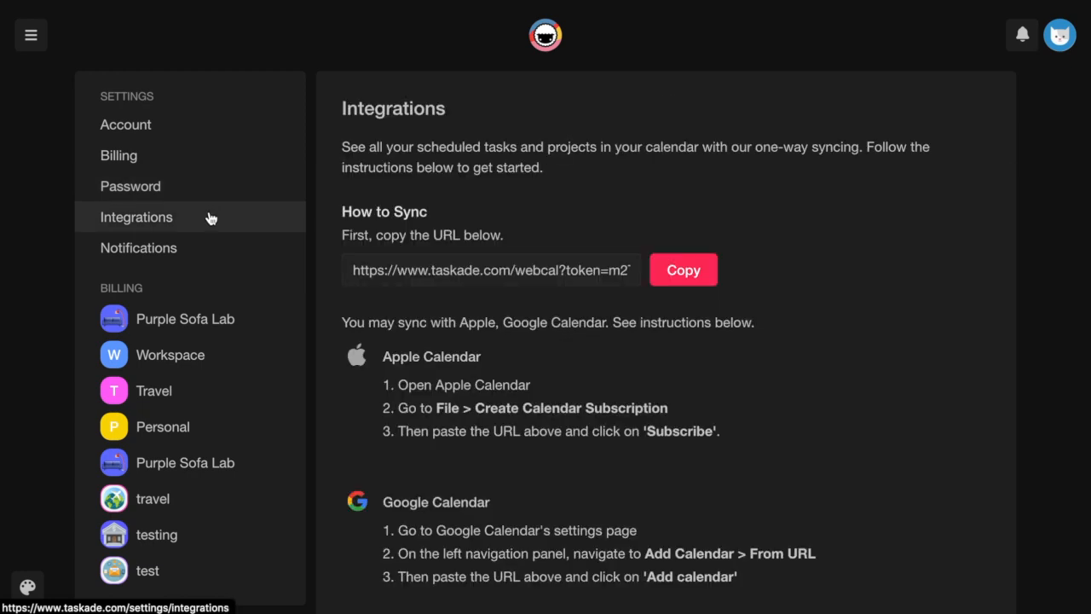
click(138, 247)
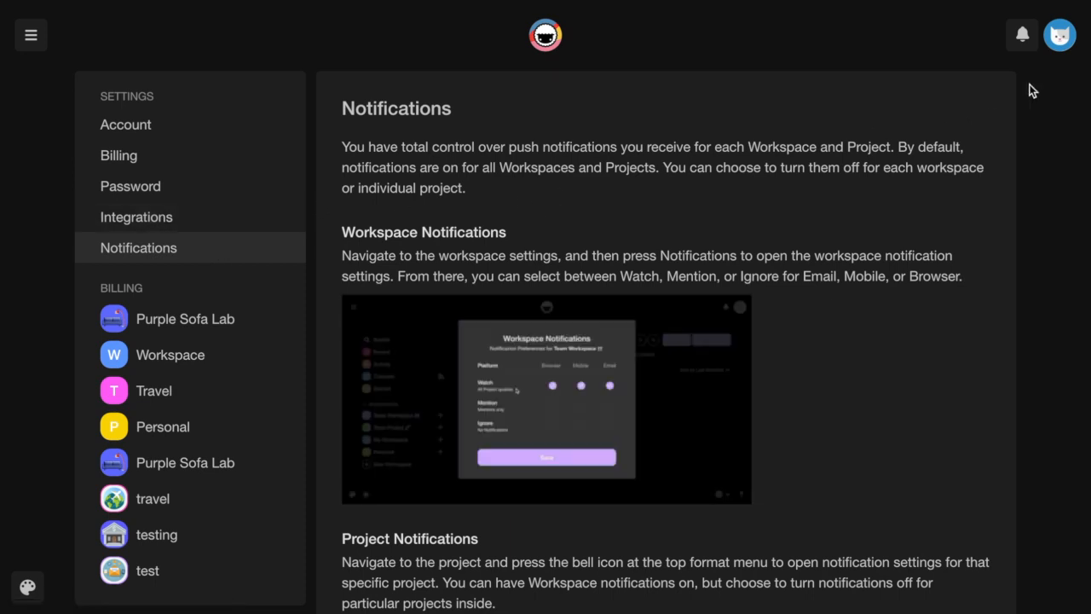
Bring up the account menu from the avatar at top right.
click(1060, 34)
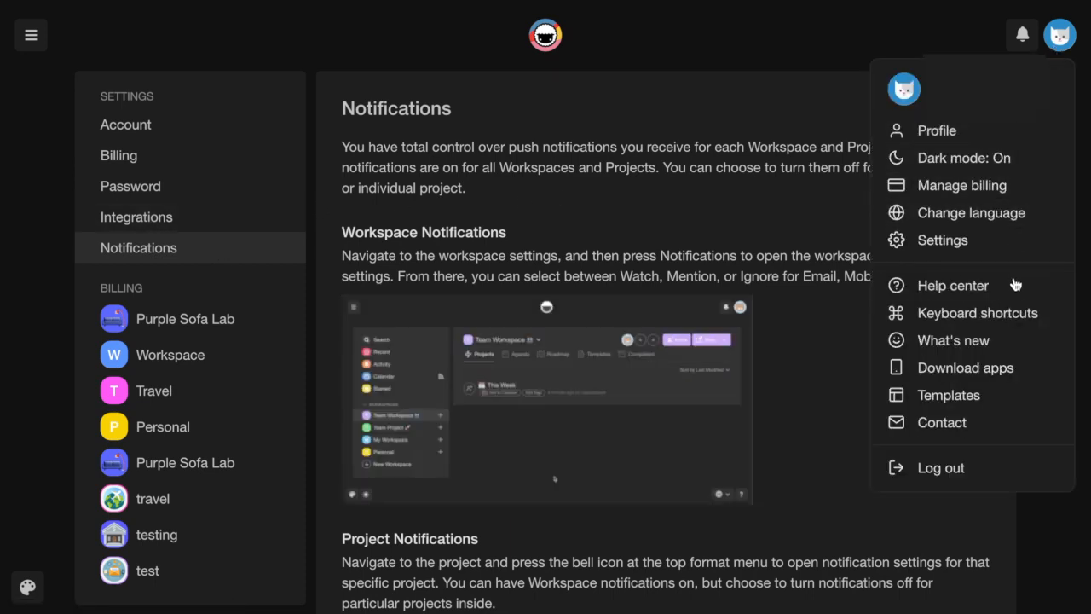
Look through the Taskade help center, then the keyboard shortcuts list, and close it.
click(952, 284)
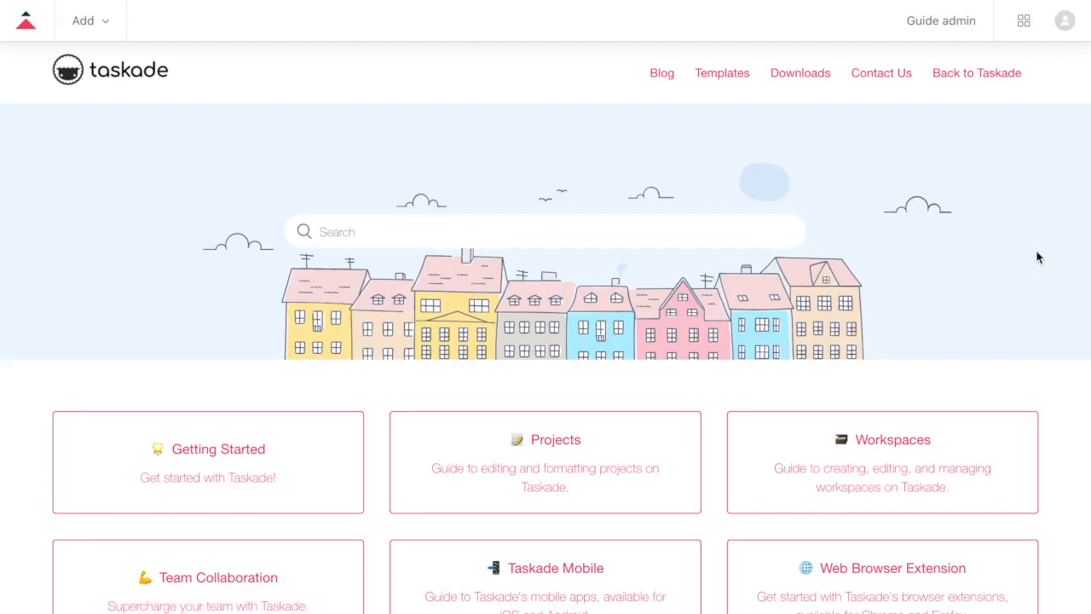
scroll(down, 3)
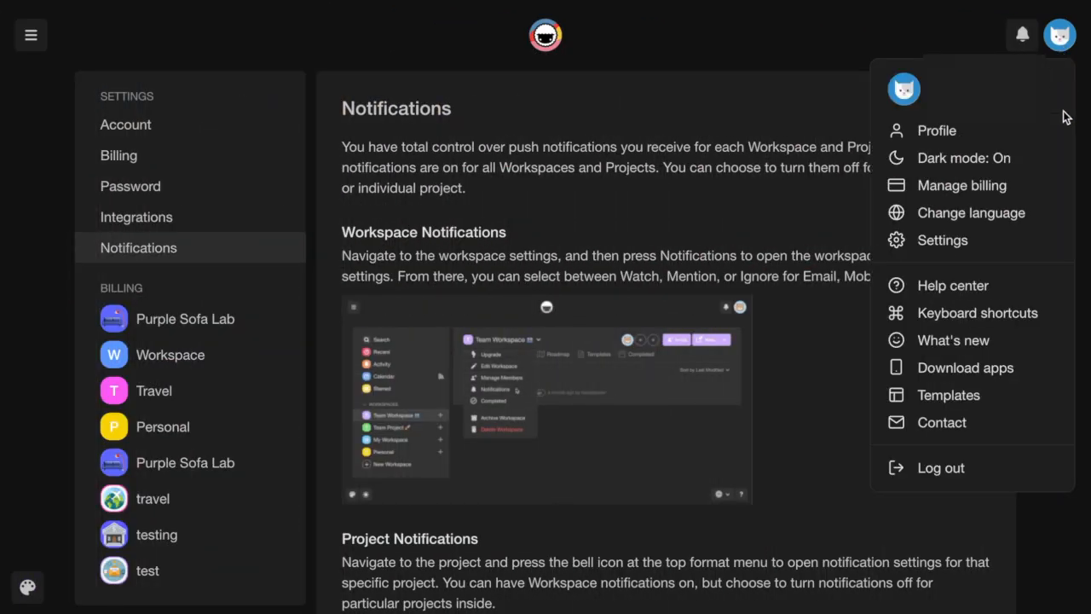
click(978, 313)
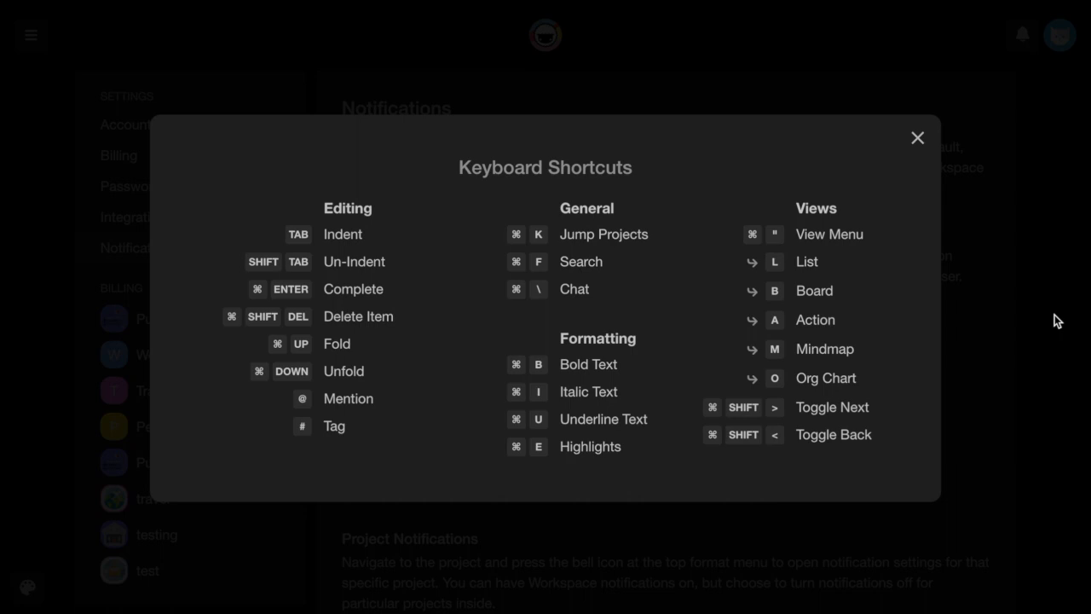
click(1060, 34)
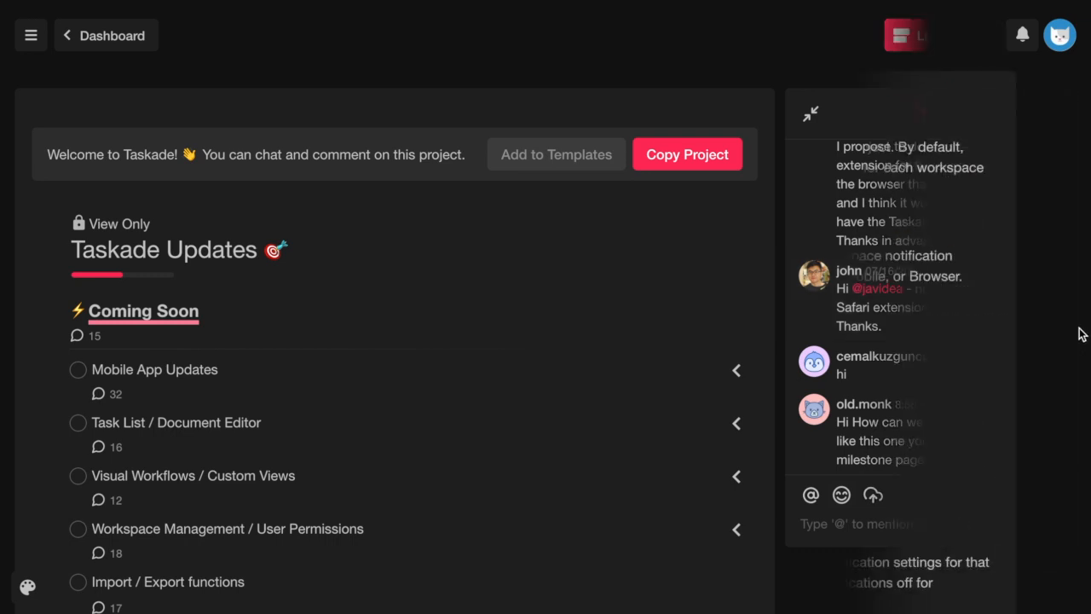
Leave the Taskade Updates project and land back on the Notifications settings page.
click(1060, 34)
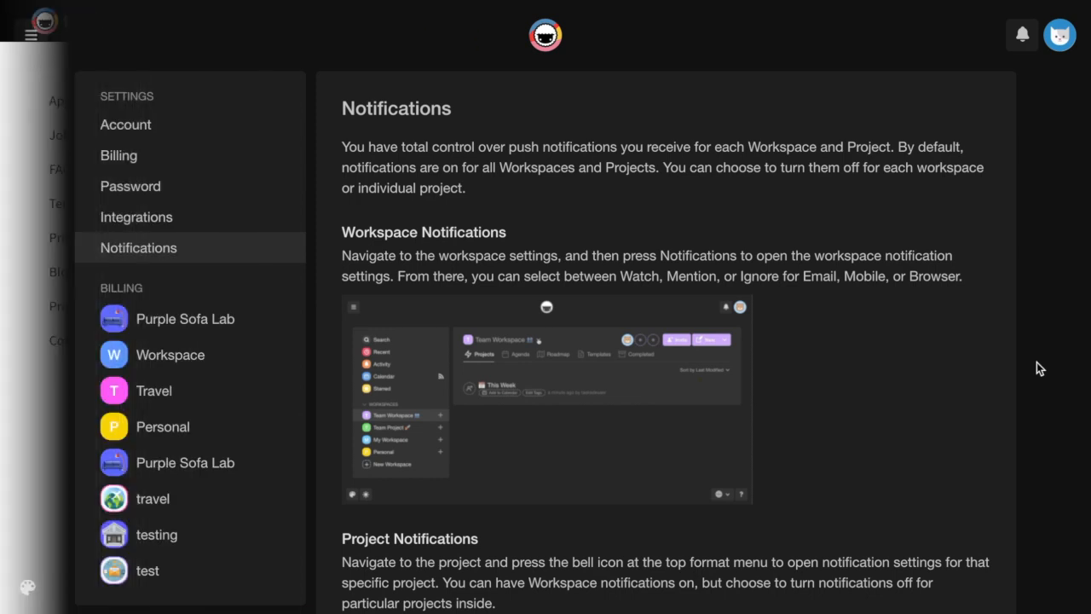
click(1060, 34)
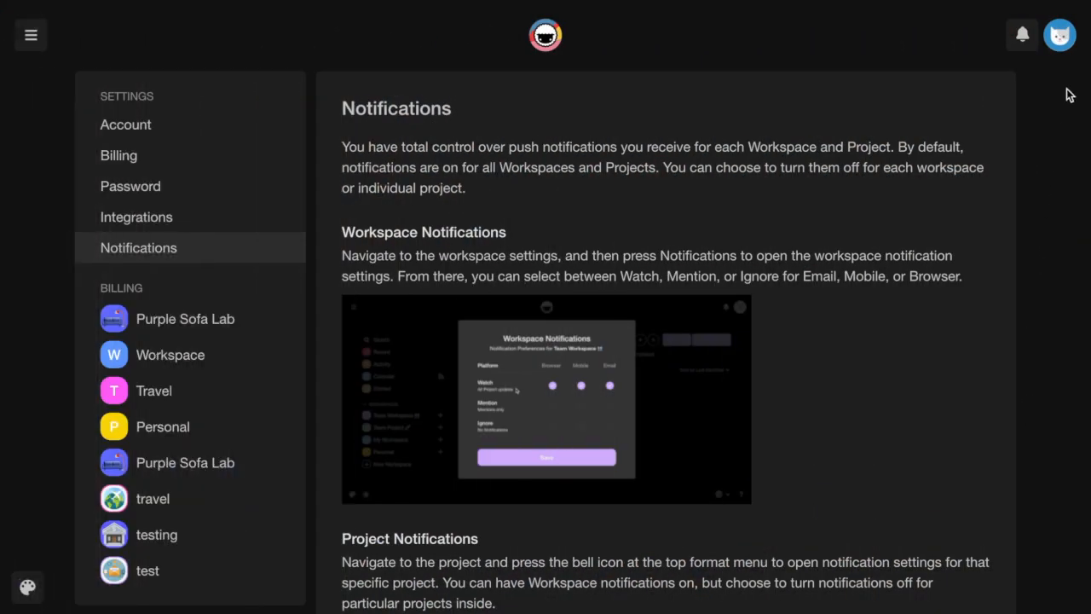
View the Contact us form, then log out to the public sign-up page.
click(1060, 34)
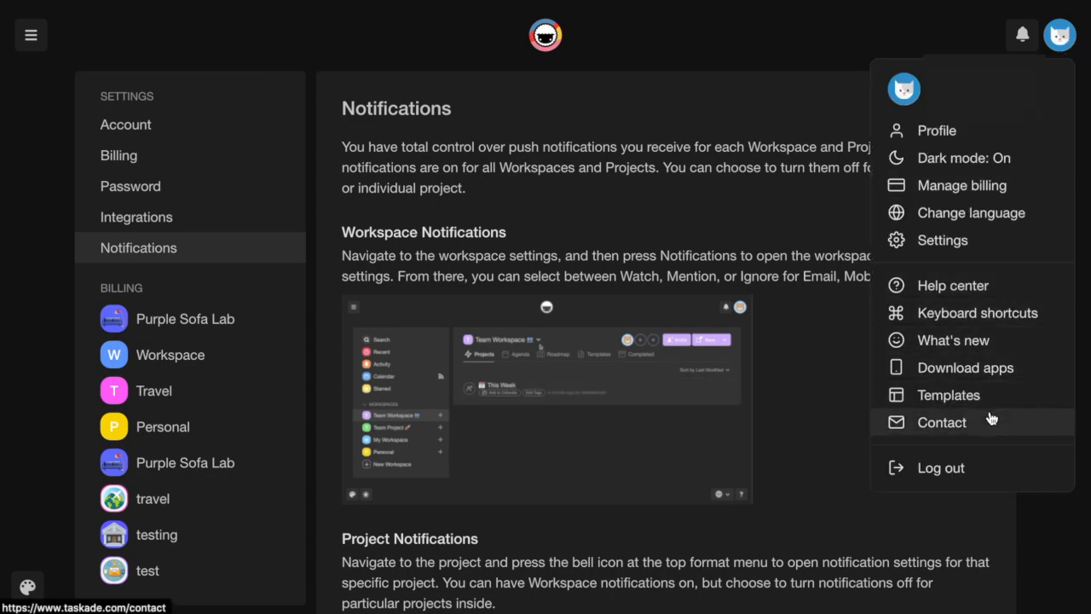
click(941, 422)
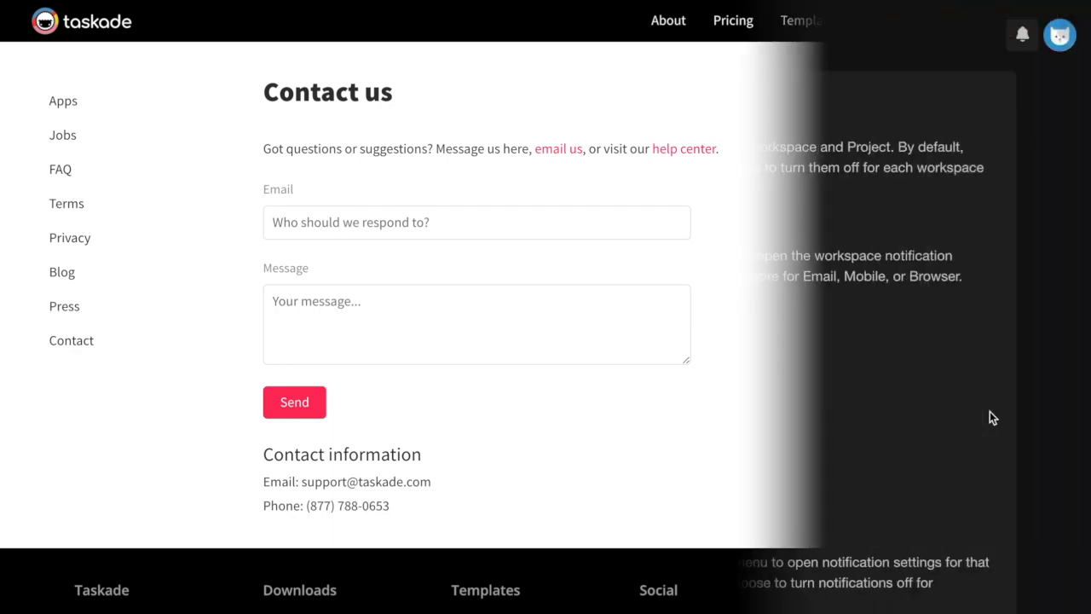
click(1060, 34)
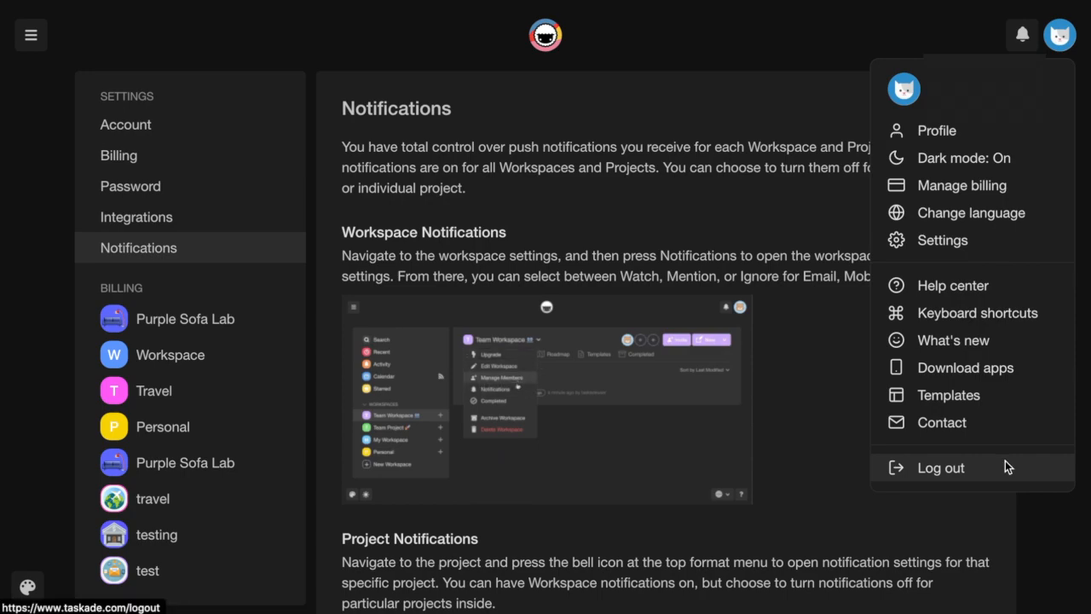
click(941, 467)
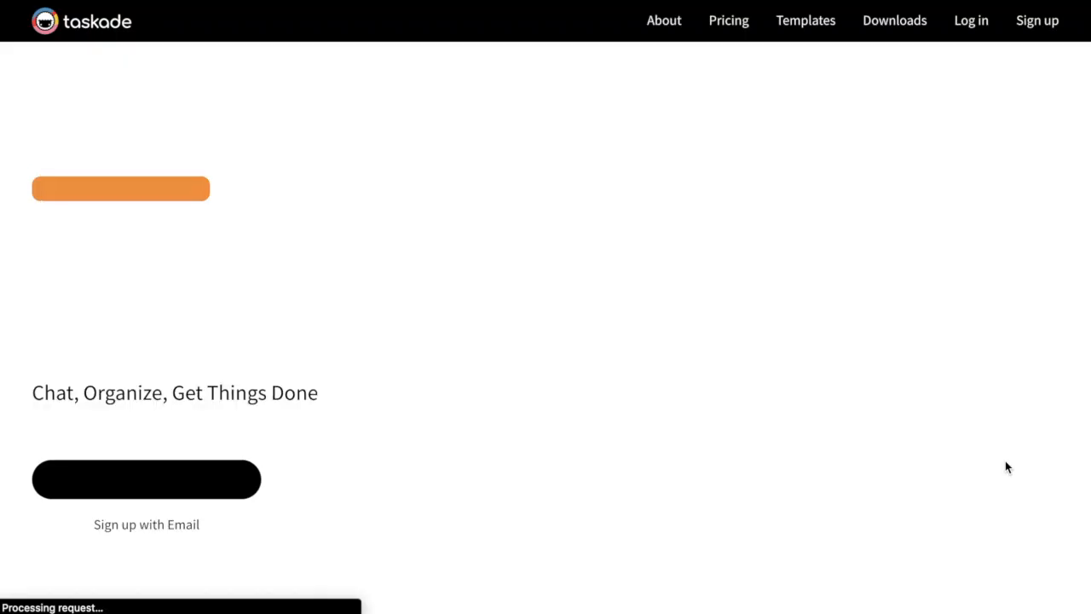